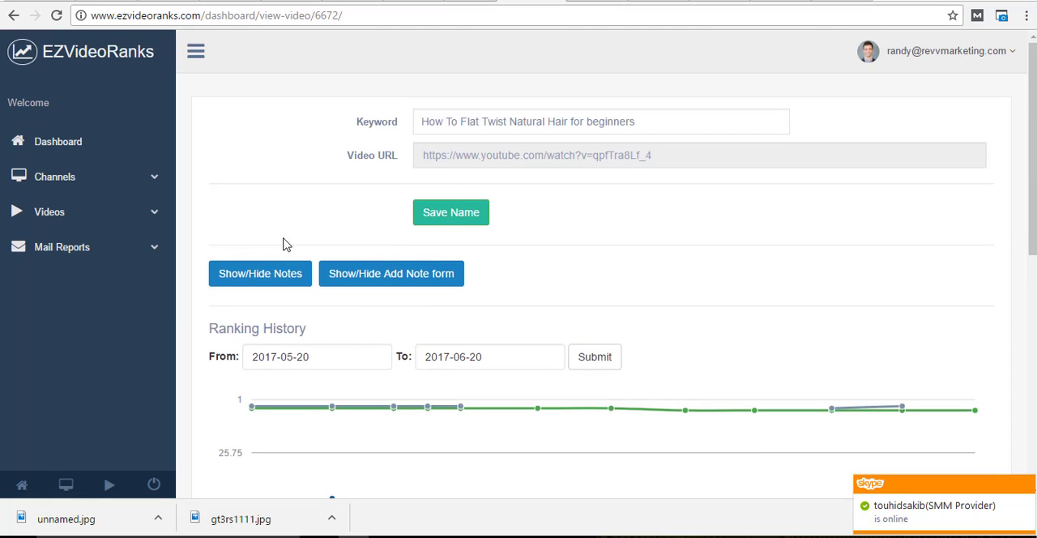
mouse_move(284, 279)
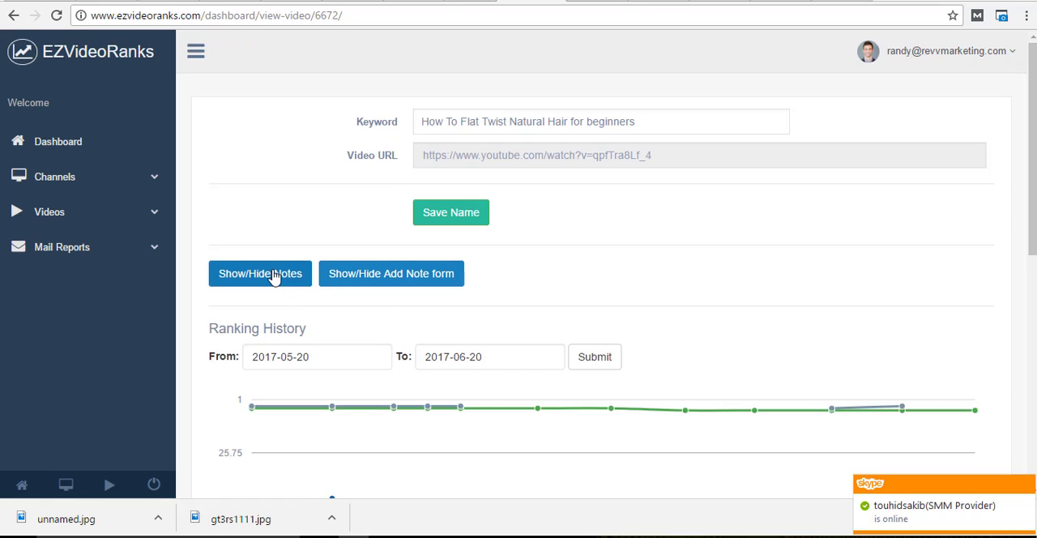
Show the video's notes table, review its entries, then hide it again
left_click(259, 272)
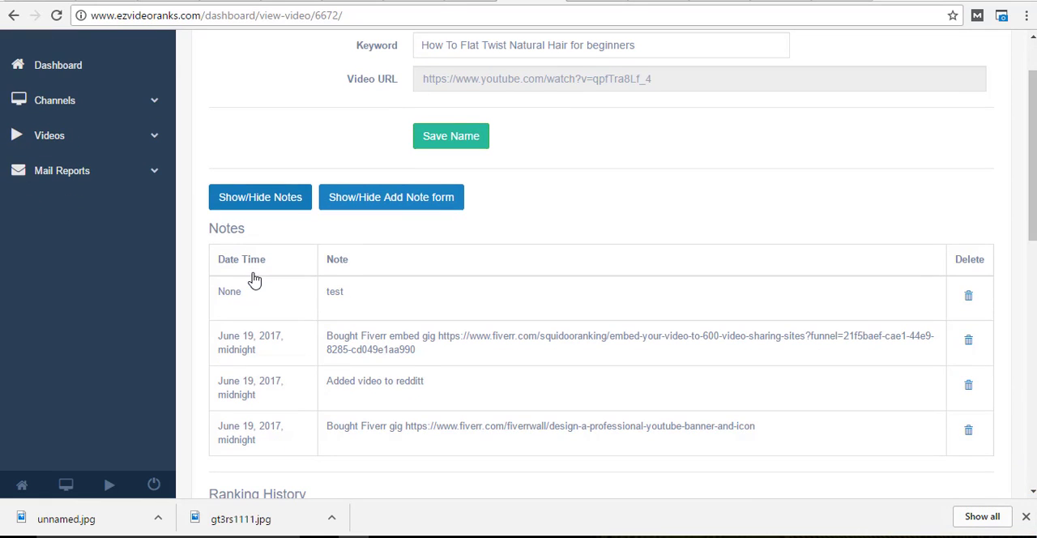
scroll("down", 3)
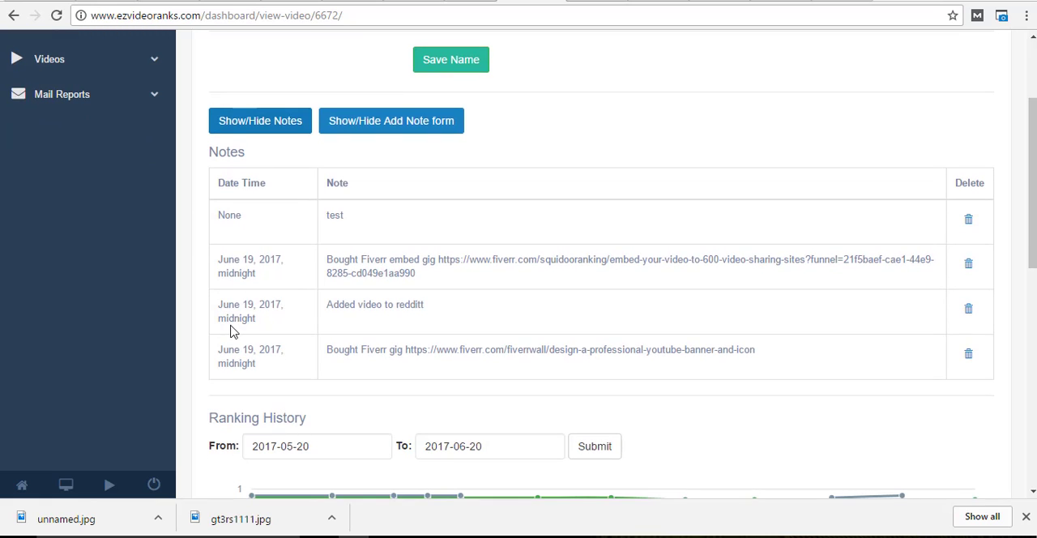
mouse_move(429, 324)
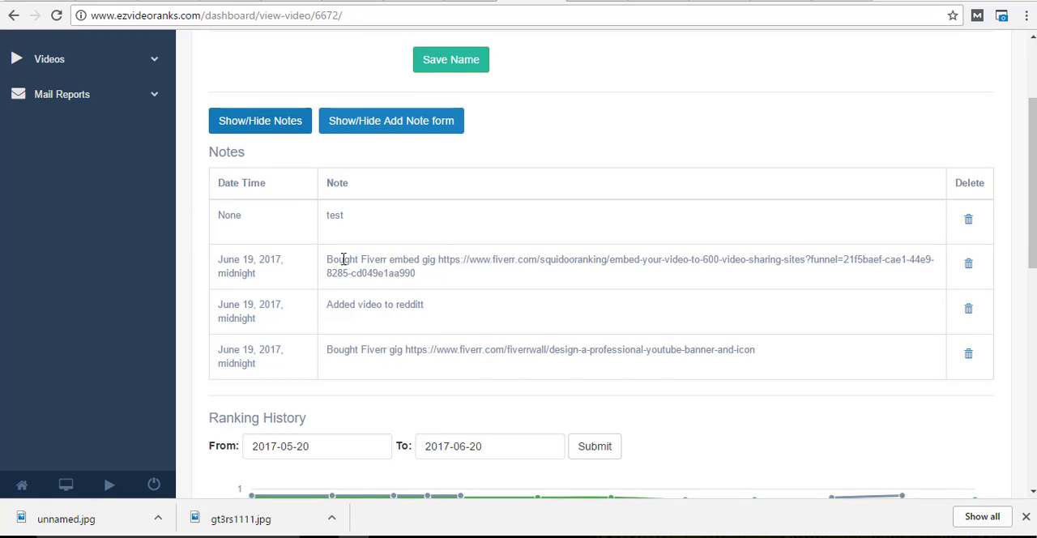
left_click(967, 220)
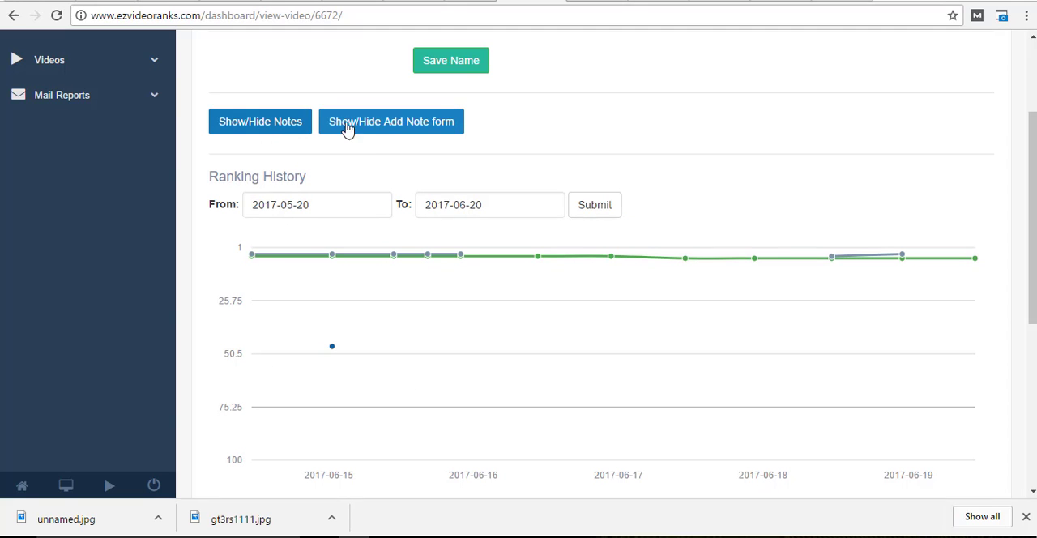
Reveal the Add Note form and scroll past its Content and Date fields to the notes table
left_click(390, 120)
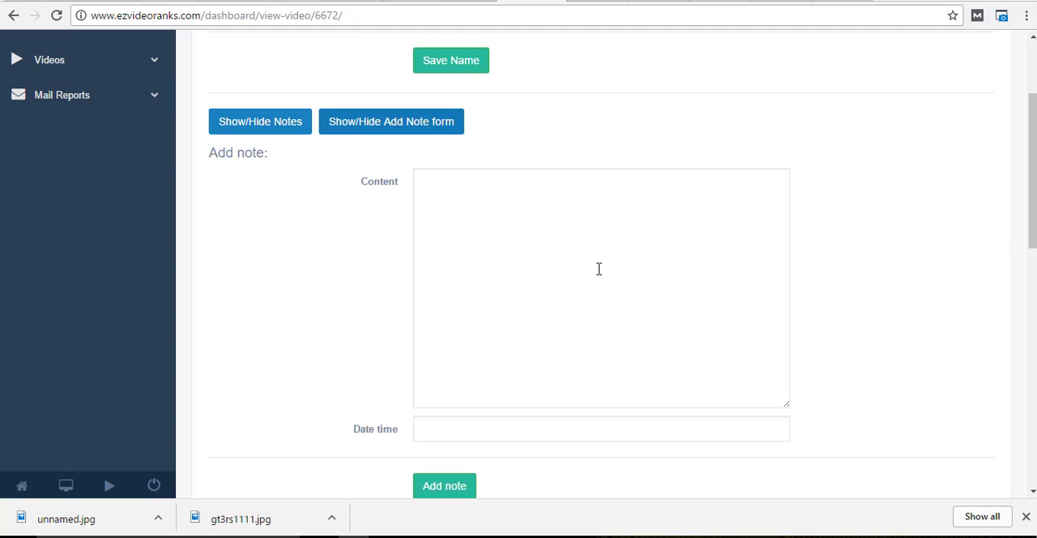
scroll("down", 3)
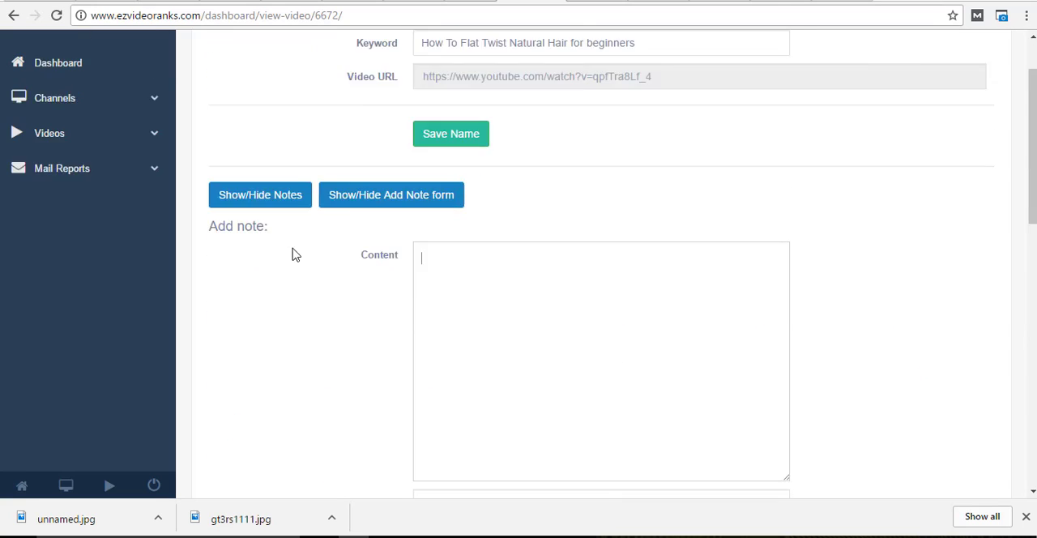
scroll("down", 3)
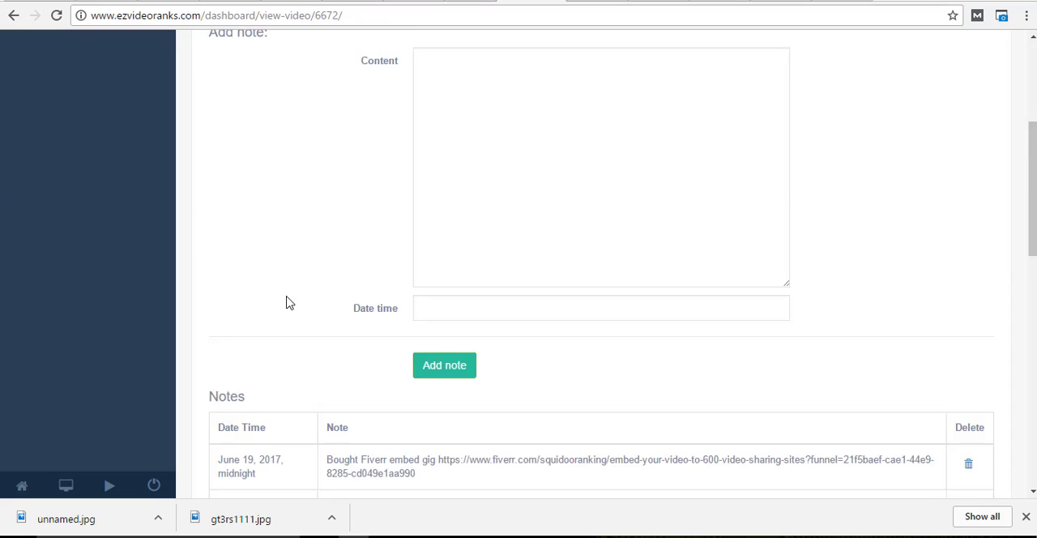
scroll("down", 3)
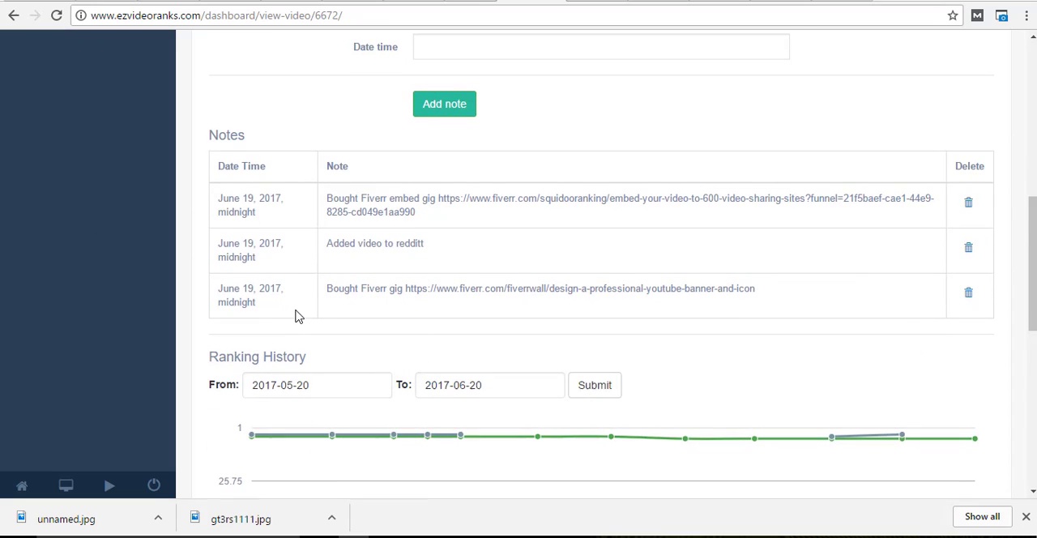
scroll("down", 3)
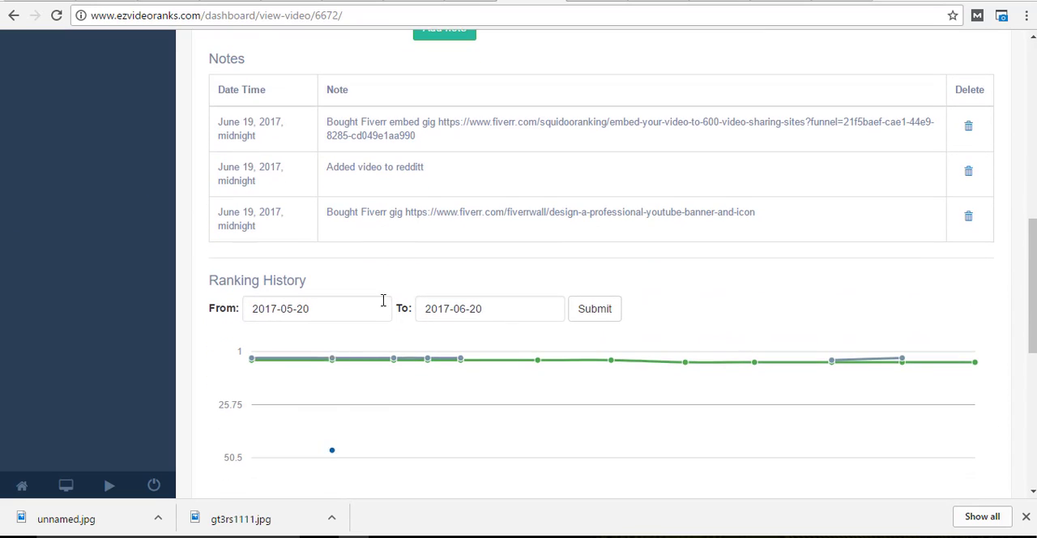
mouse_move(829, 361)
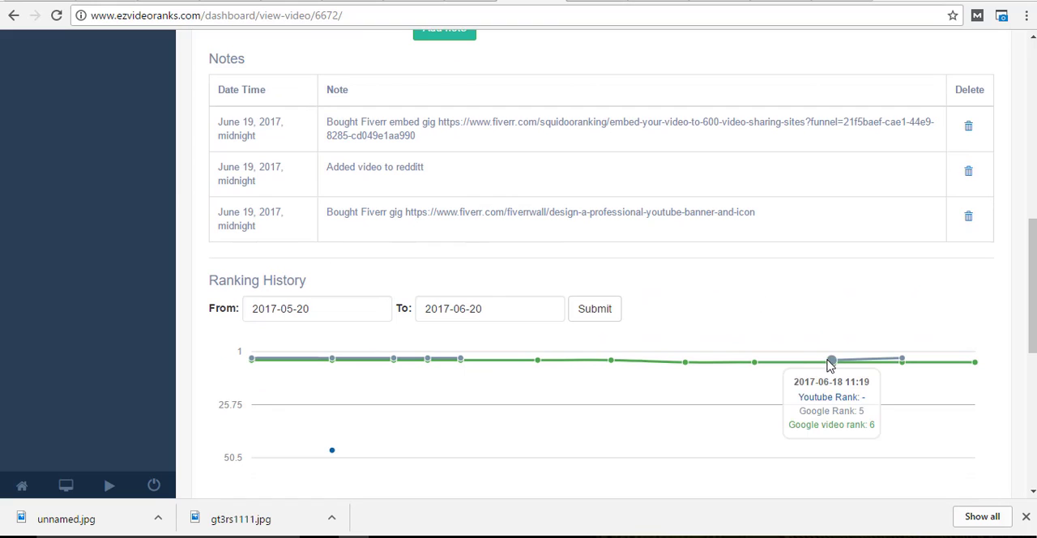
mouse_move(901, 359)
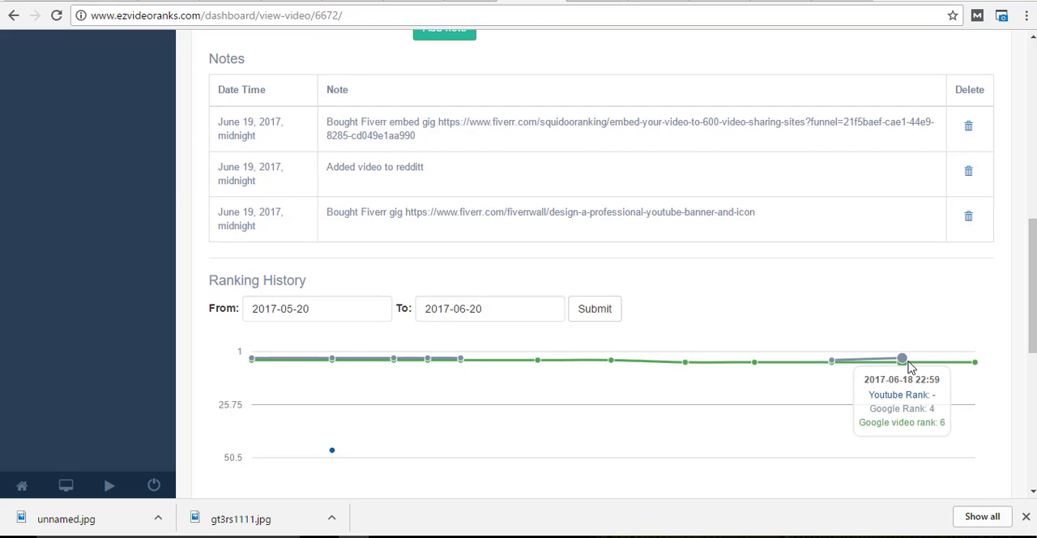
mouse_move(975, 363)
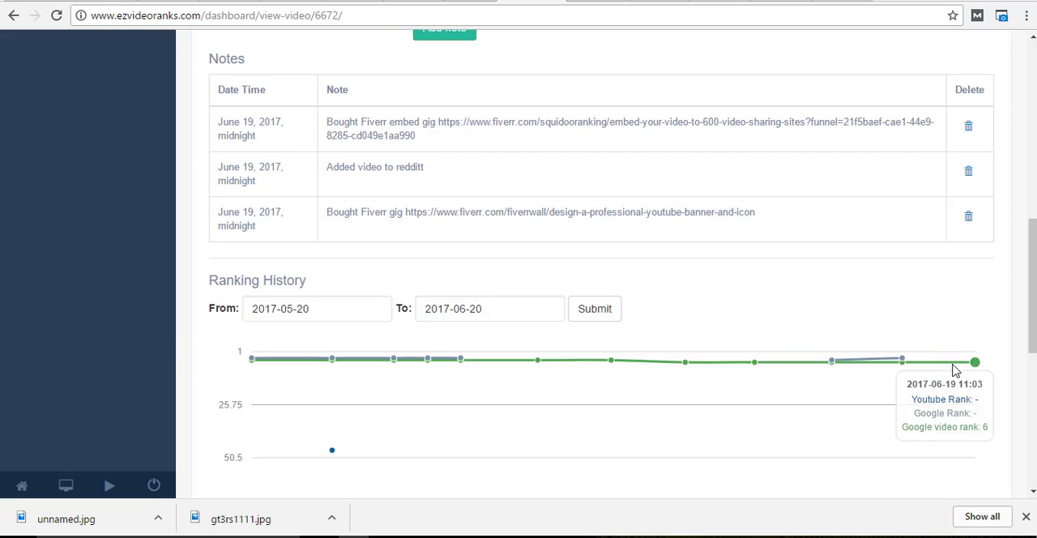
mouse_move(977, 316)
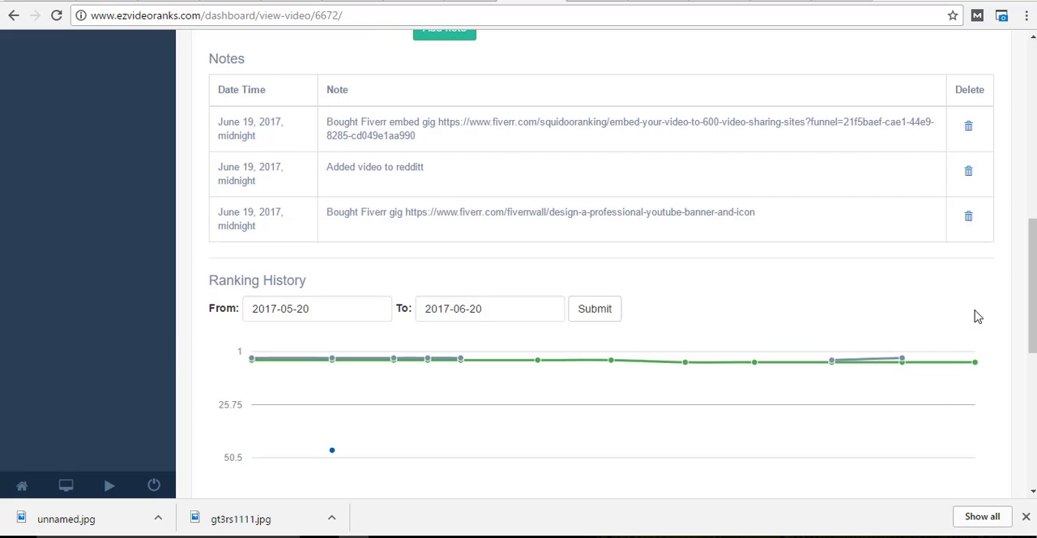
mouse_move(645, 48)
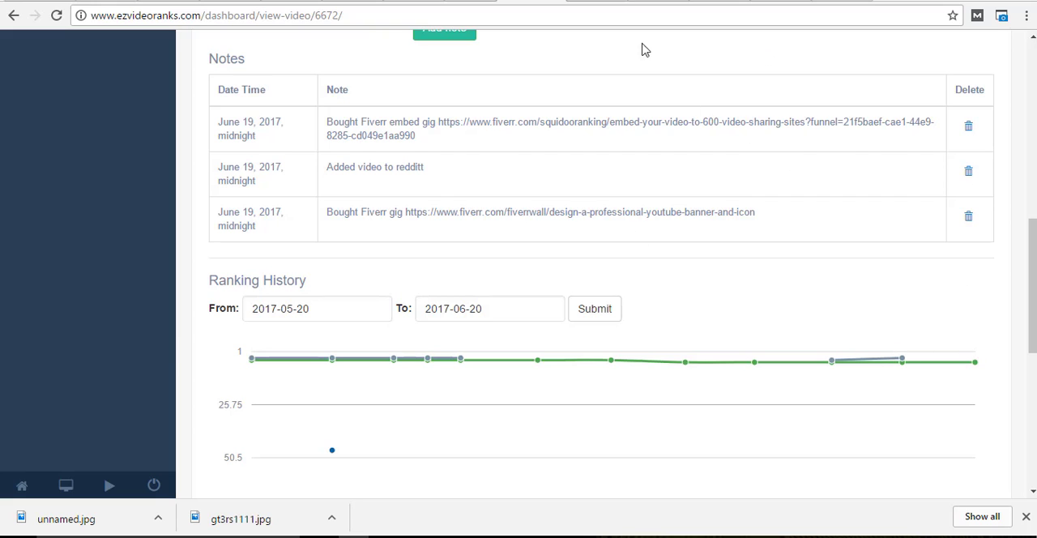
mouse_move(693, 183)
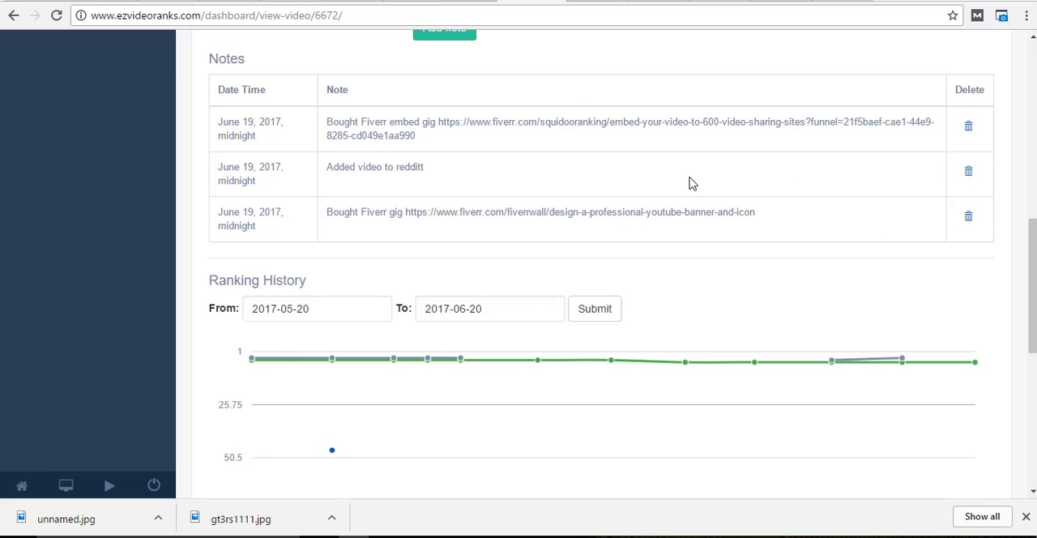
mouse_move(901, 359)
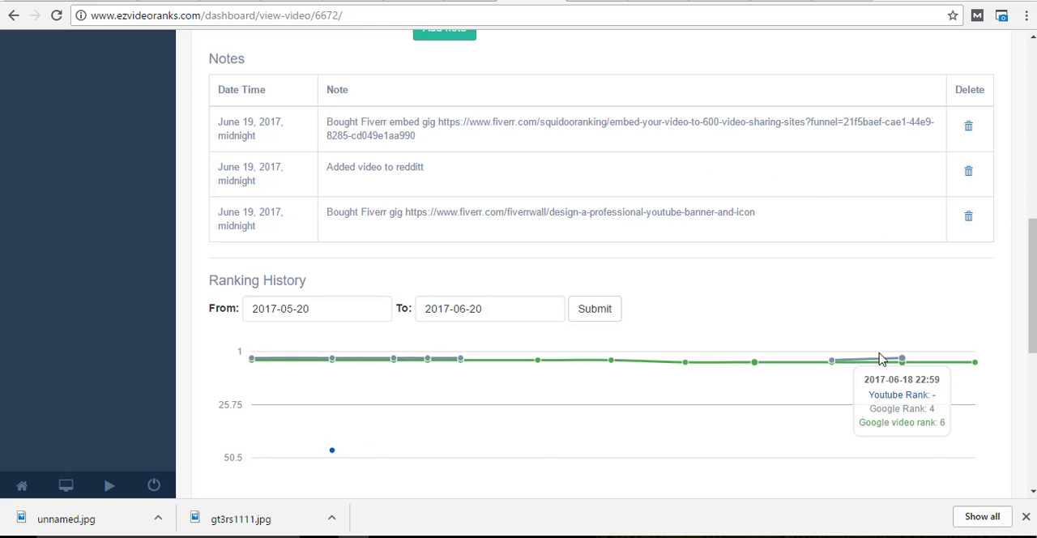
mouse_move(829, 360)
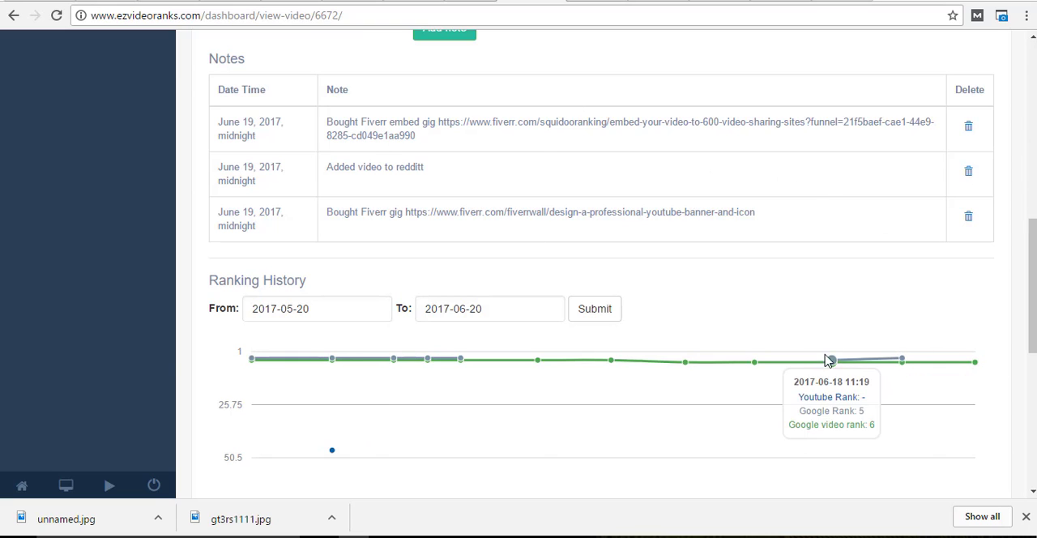
scroll("down", 3)
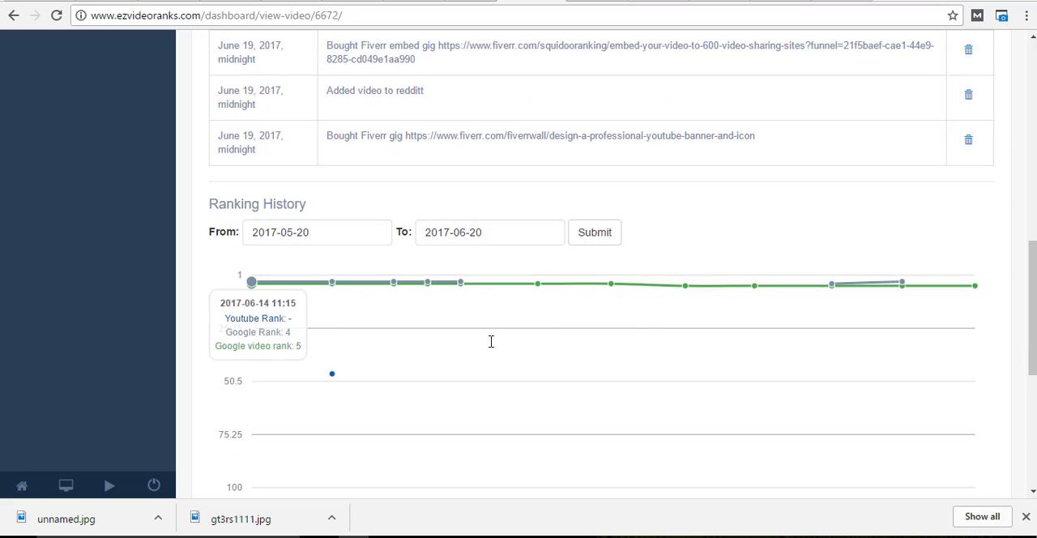